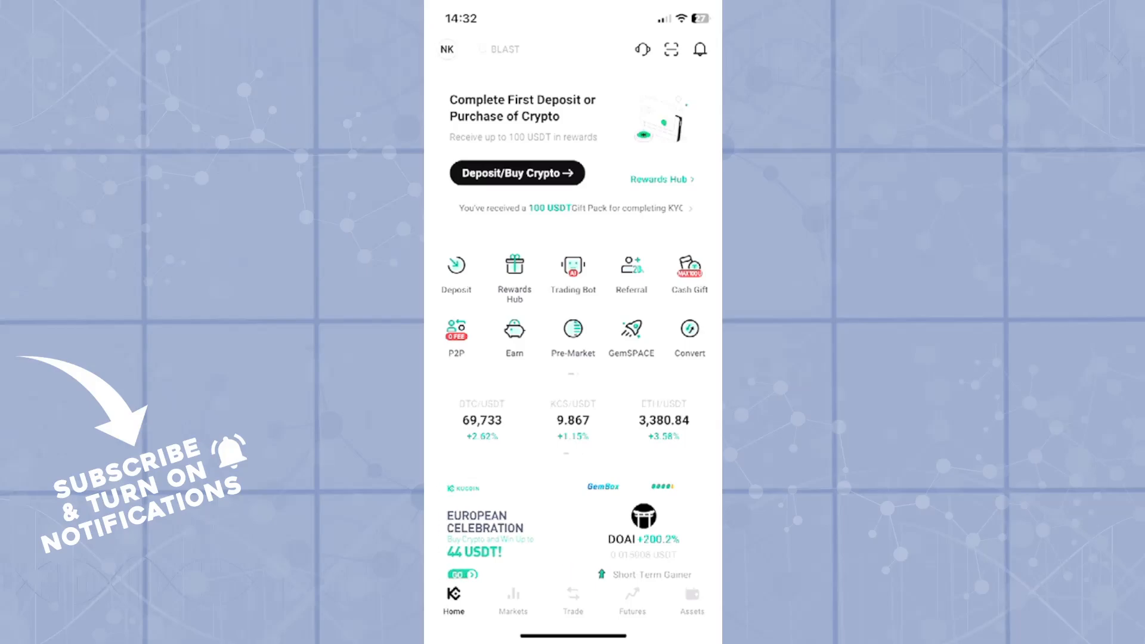
Show the Funding assets overview with 0.00 BTC total and the coin balance list.
{"action": "left_click", "coordinate": [691, 599]}
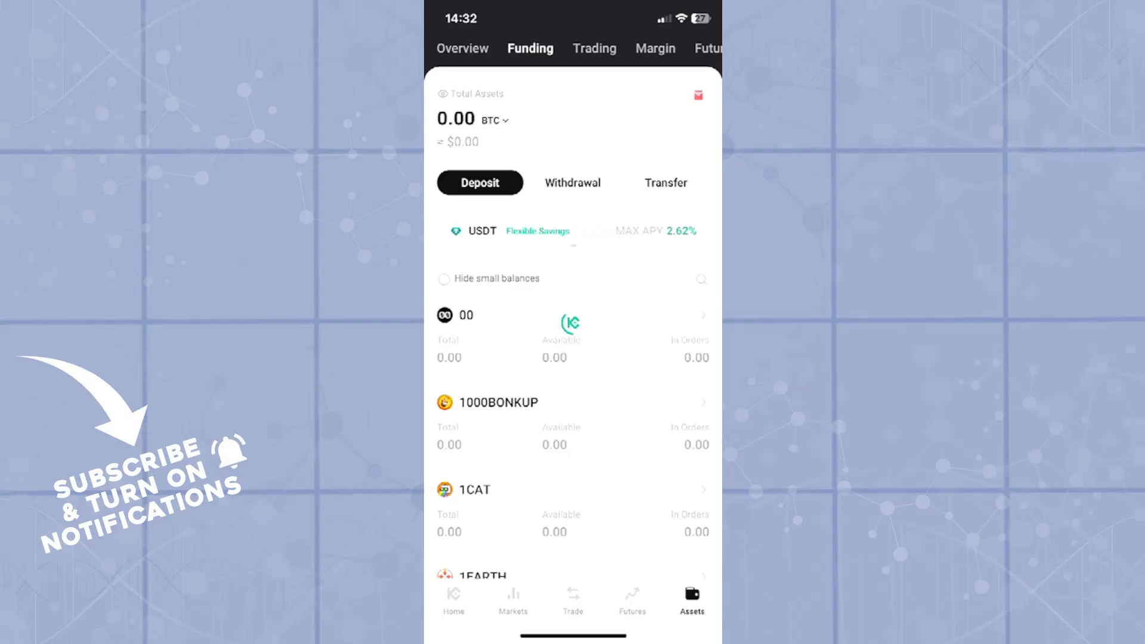
Start a withdrawal and pick XRP (searched as 'Xrp') as the coin on the Ripple network.
{"action": "left_click", "coordinate": [572, 182]}
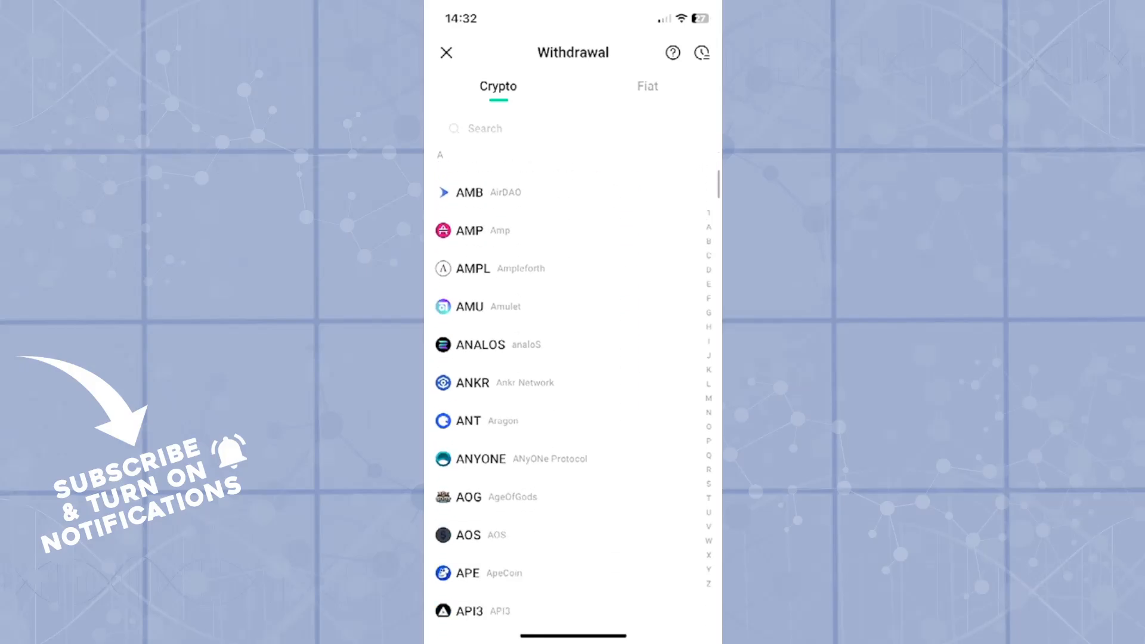
{"action": "left_click", "coordinate": [571, 128]}
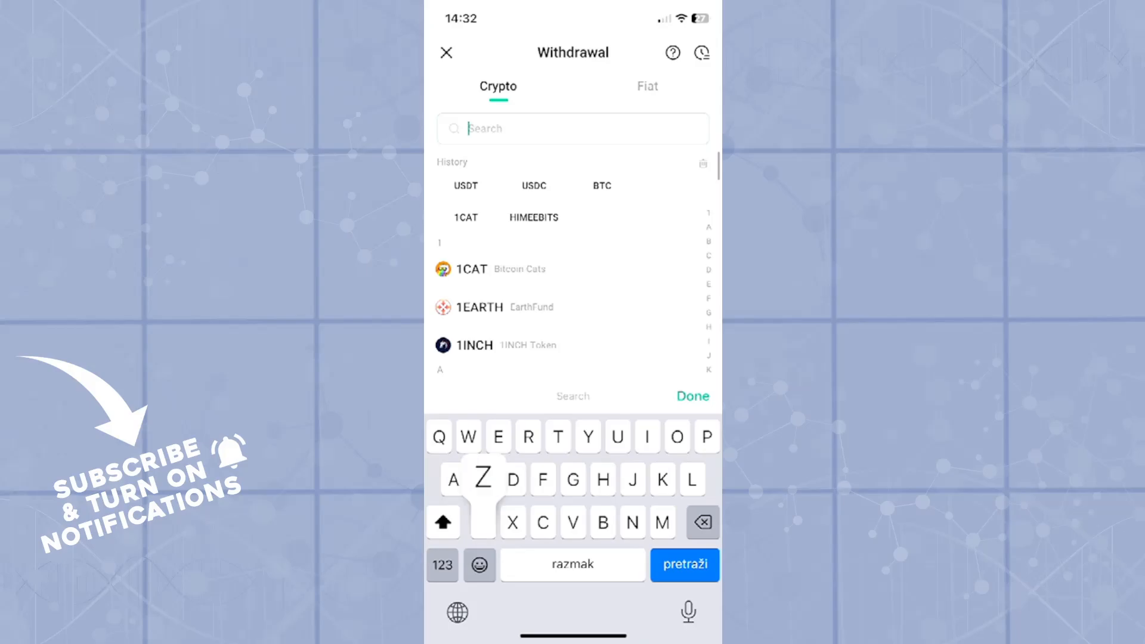
{"action": "type", "text": "Xrp"}
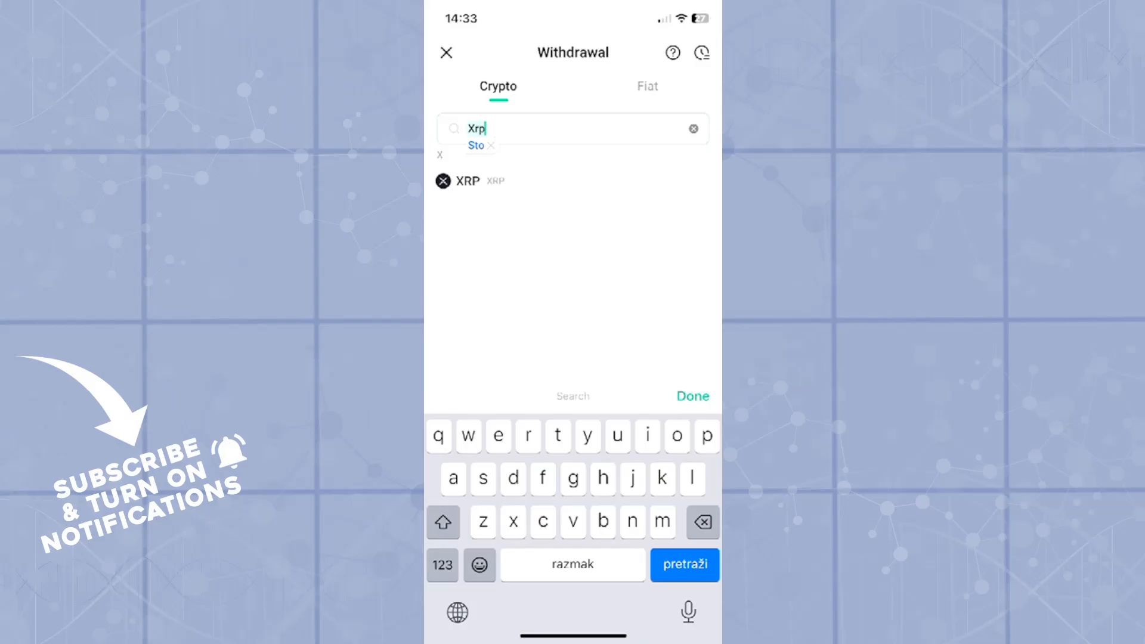
{"action": "left_click", "coordinate": [467, 180]}
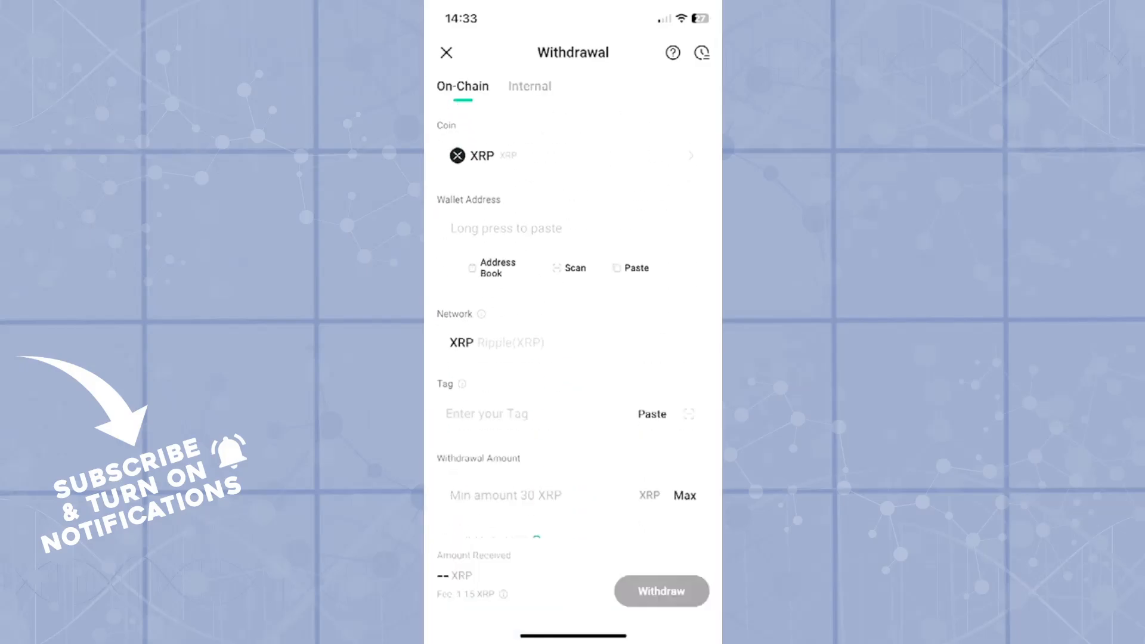
Check the Internal option, return to On-Chain and enter an 80 XRP withdrawal amount.
{"action": "left_click", "coordinate": [528, 86]}
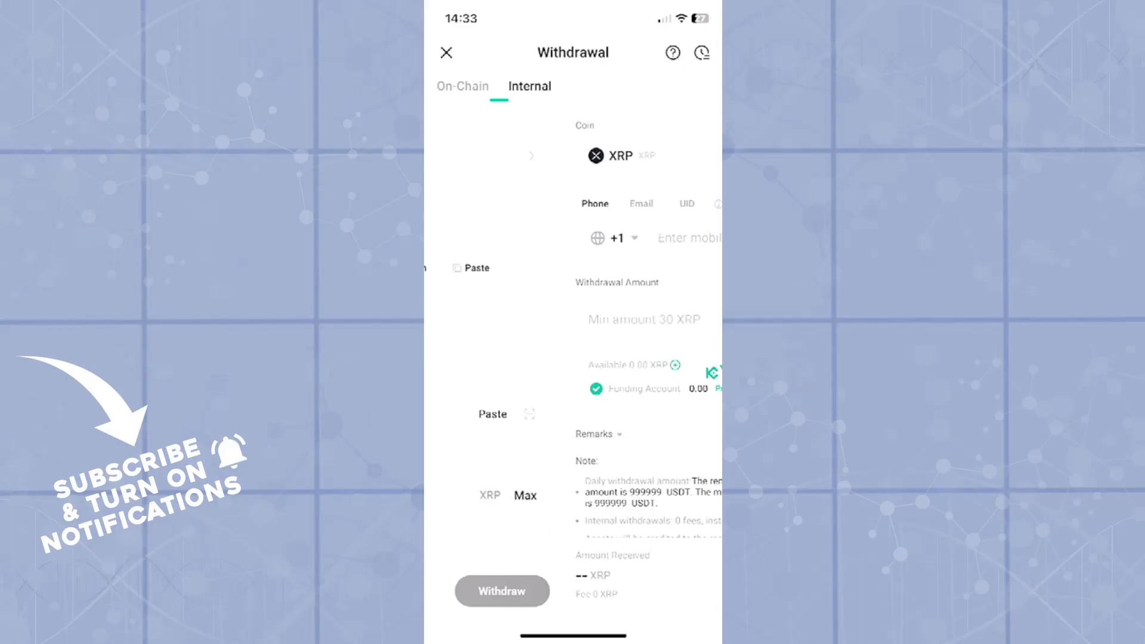
{"action": "left_click", "coordinate": [462, 85]}
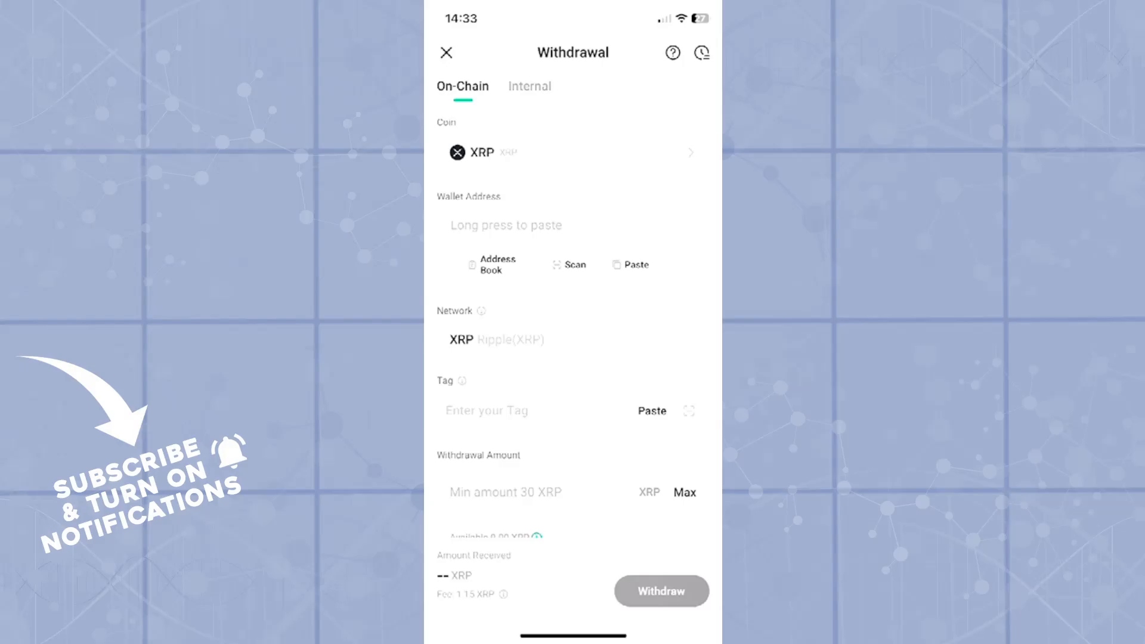
{"action": "left_click", "coordinate": [506, 226]}
{"action": "type", "text": "80"}
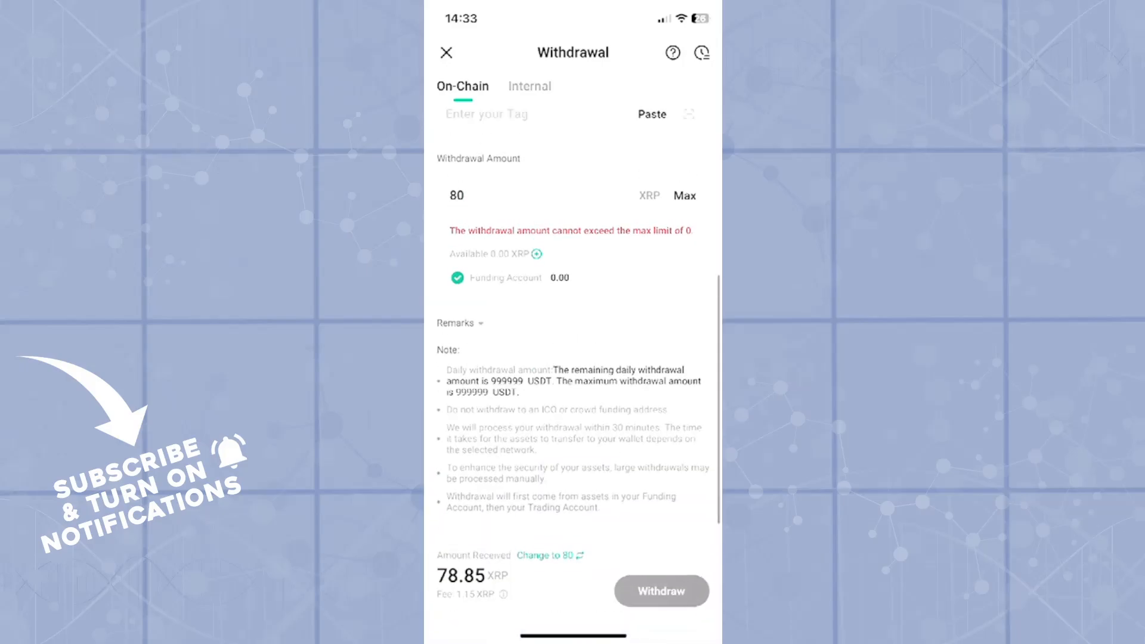
Leave the withdrawal form unsubmitted and return to the KuCoin home screen.
{"action": "scroll", "scroll_direction": "down", "scroll_amount": 3}
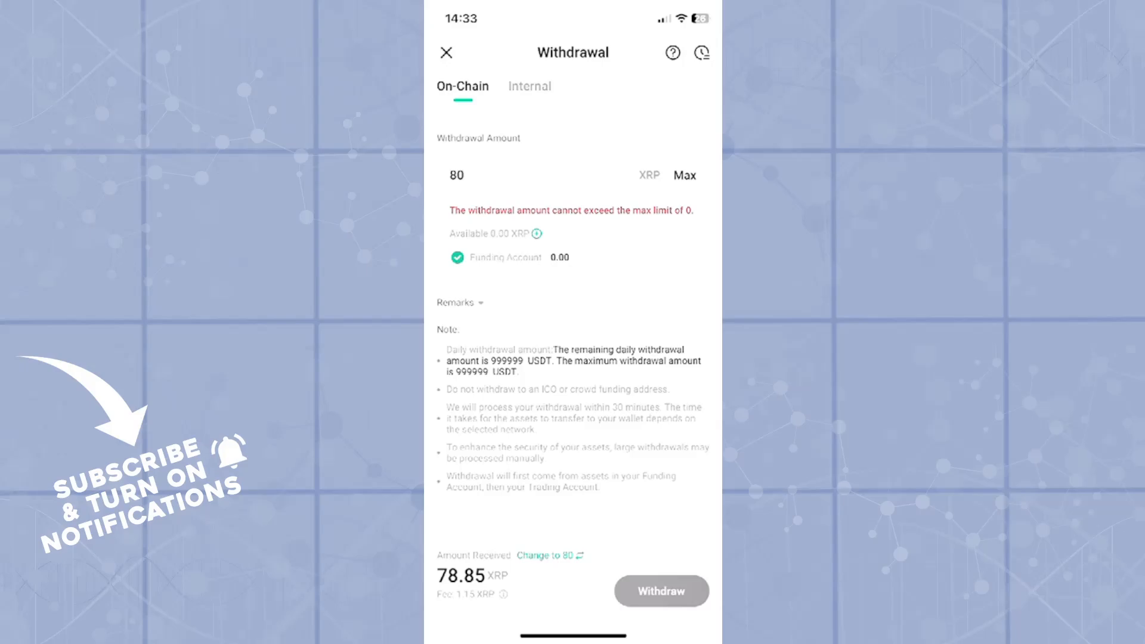
{"action": "scroll", "scroll_direction": "down", "scroll_amount": 3}
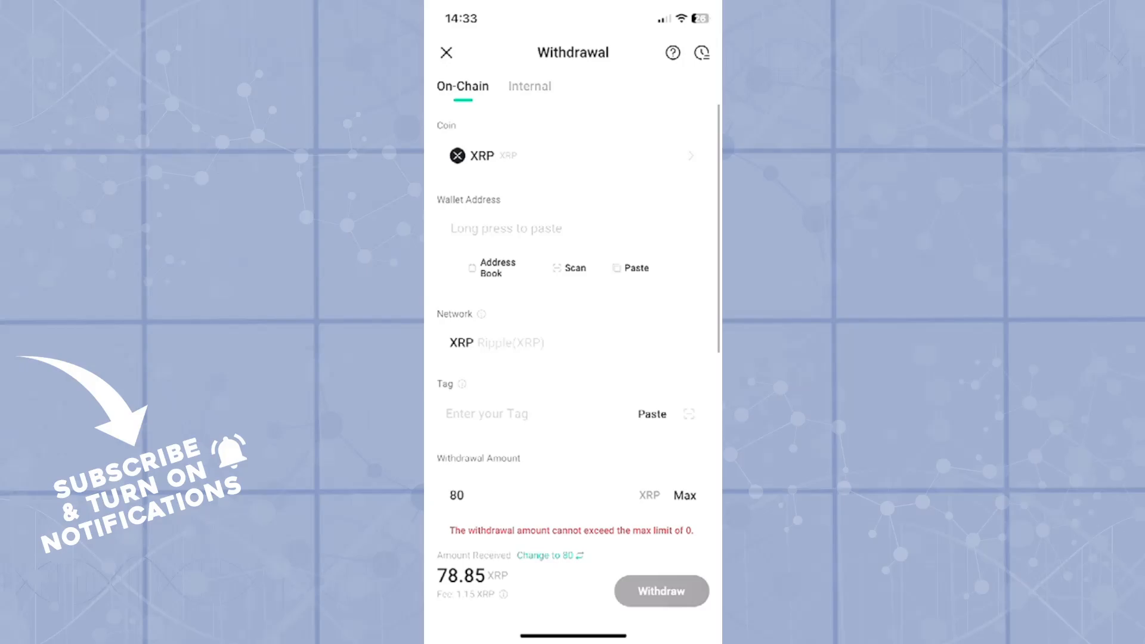
{"action": "scroll", "scroll_direction": "down", "scroll_amount": 3}
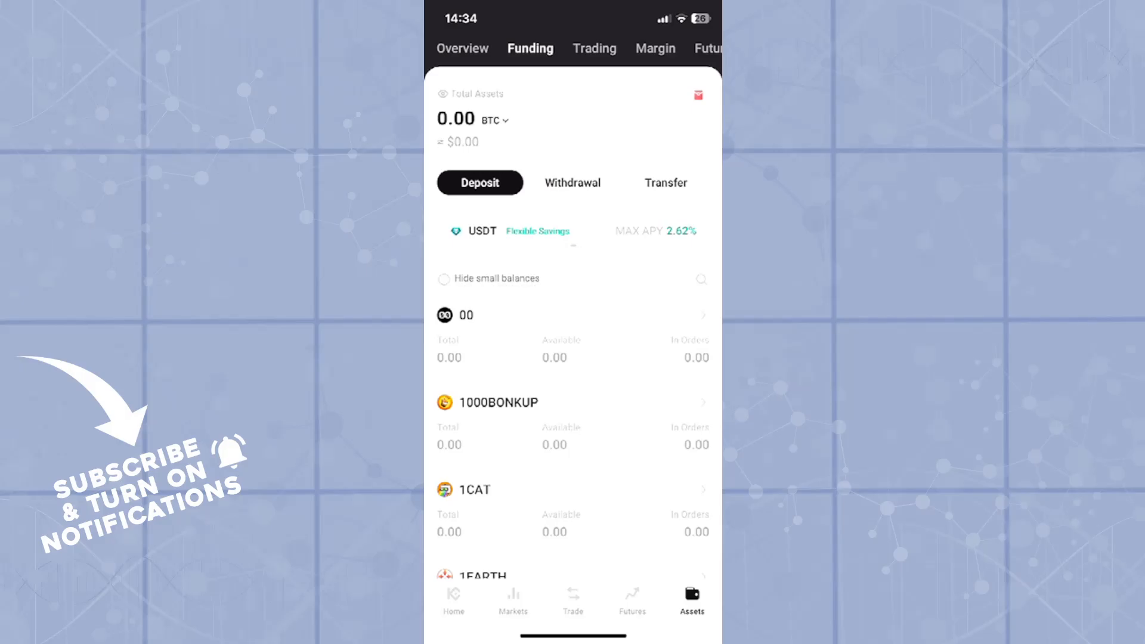
{"action": "left_click", "coordinate": [453, 598]}
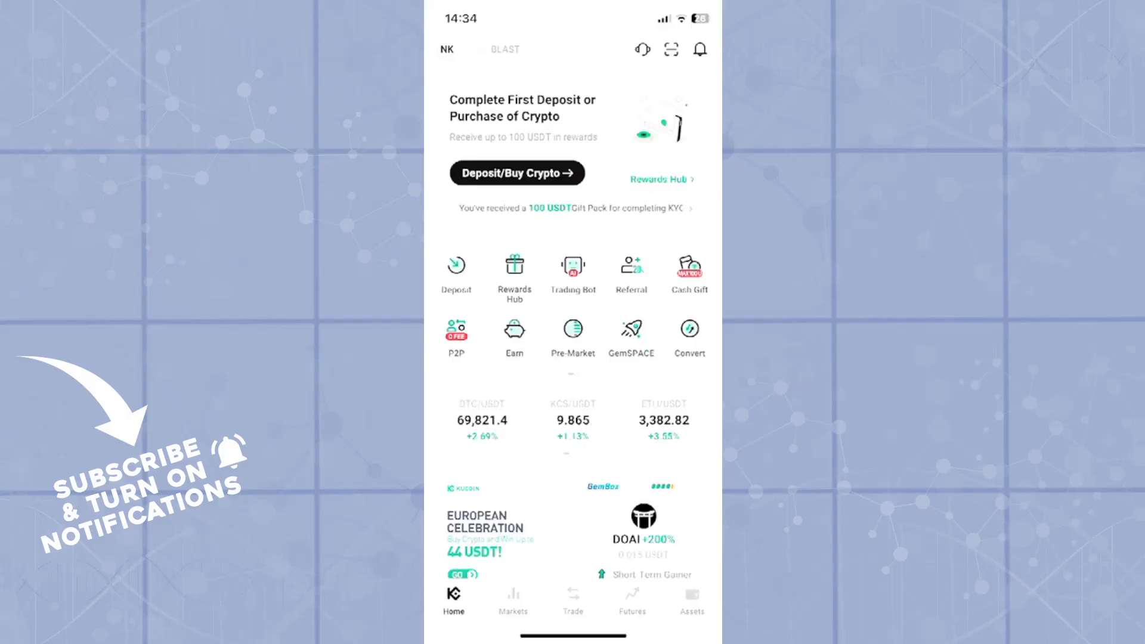